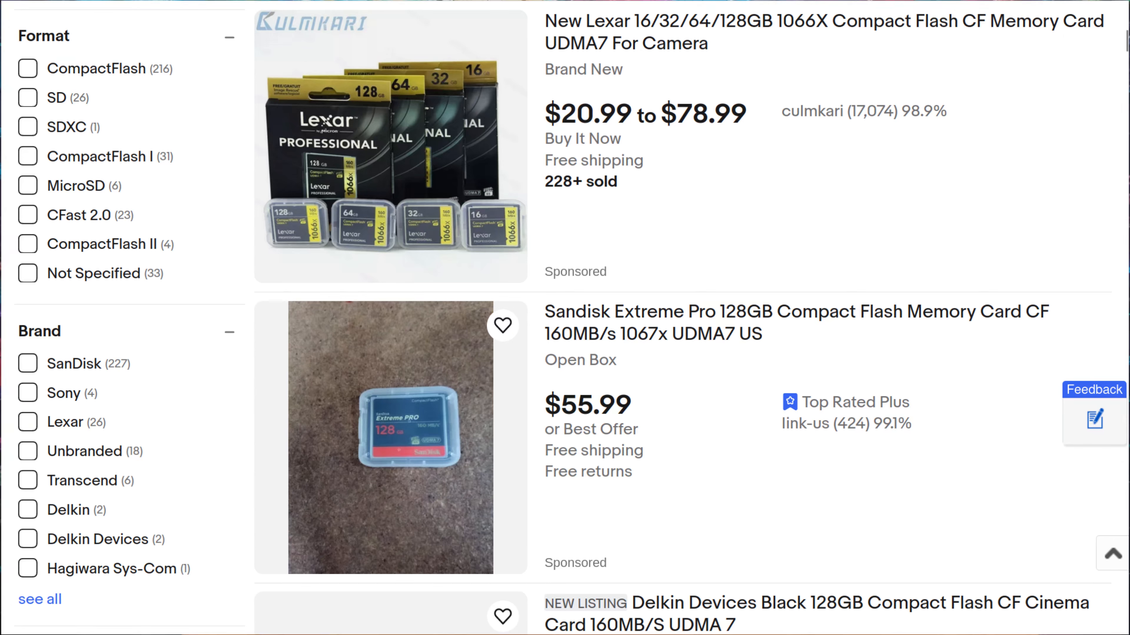
scroll("down", 3)
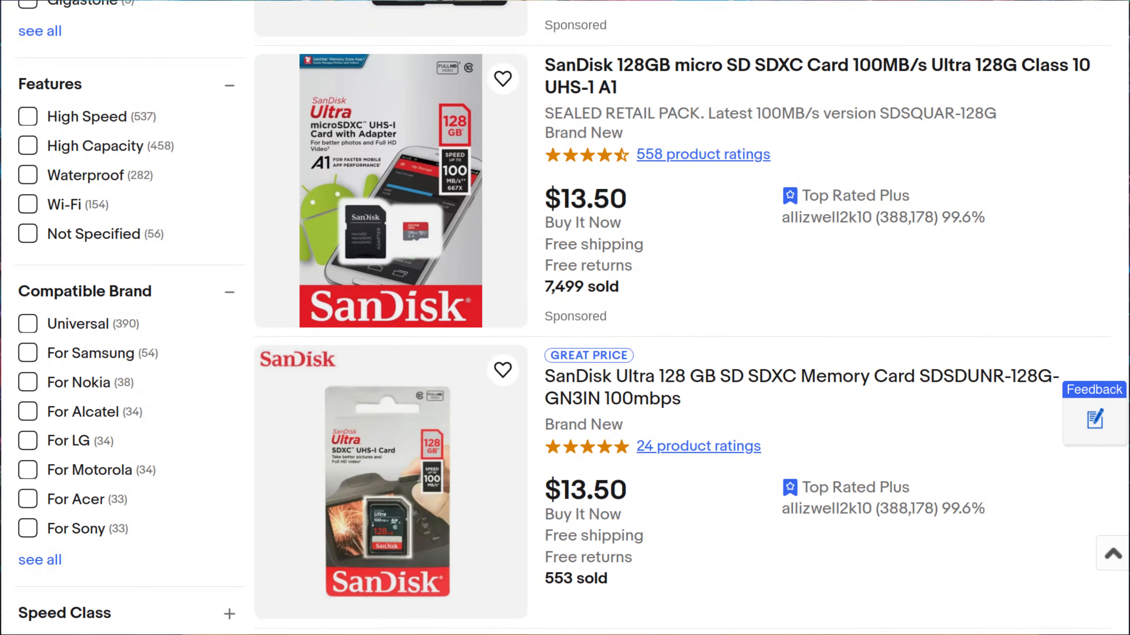